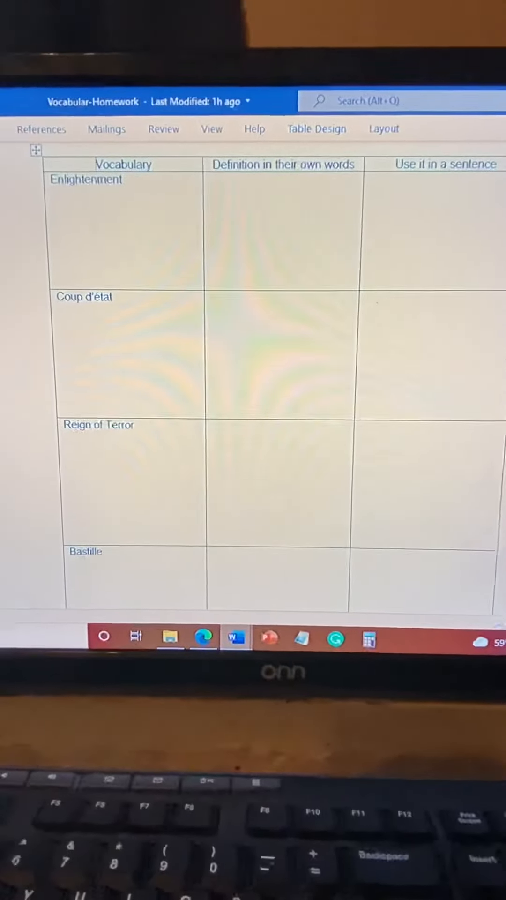
scroll(down, 3)
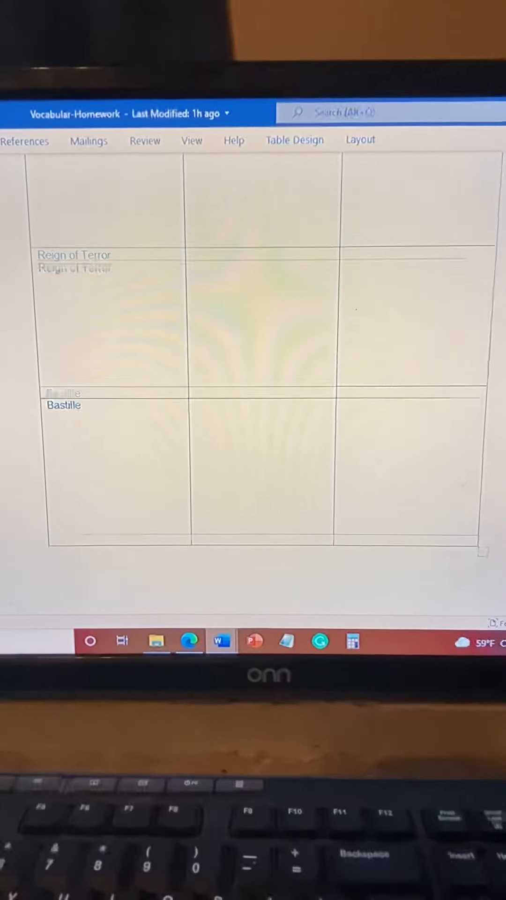
scroll(up, 3)
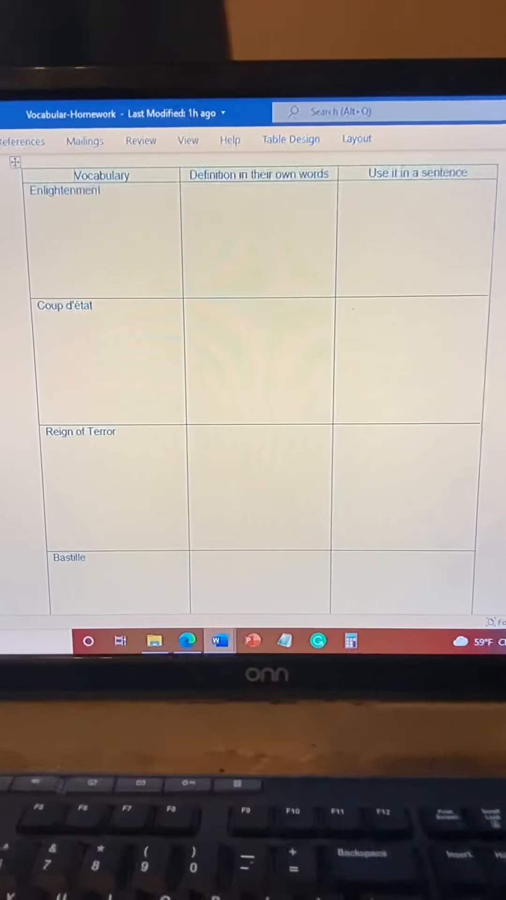